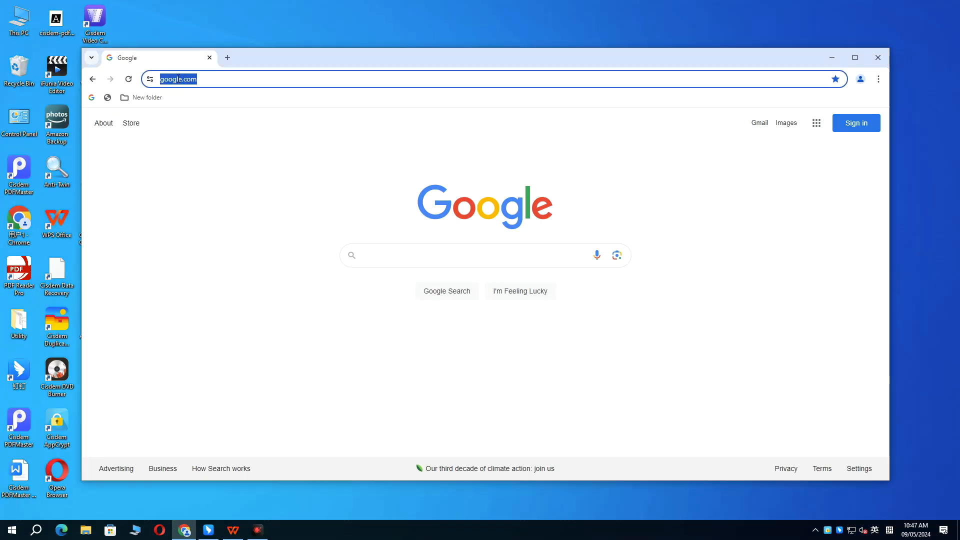
- Go to cisdem.com and scroll to the Data Recovery for Windows product page
{"action": "type", "text": "cisdem.com"}
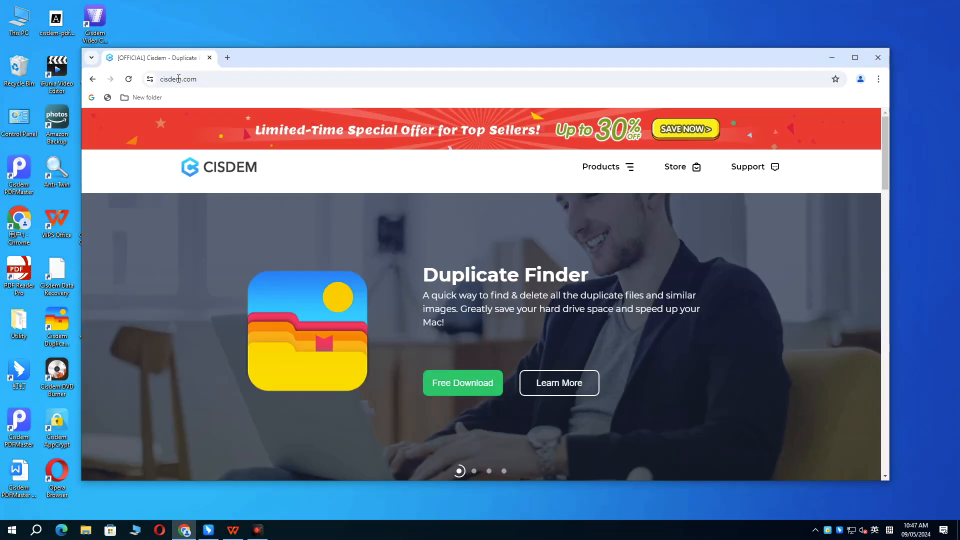
{"action": "mouse_move", "coordinate": [619, 169]}
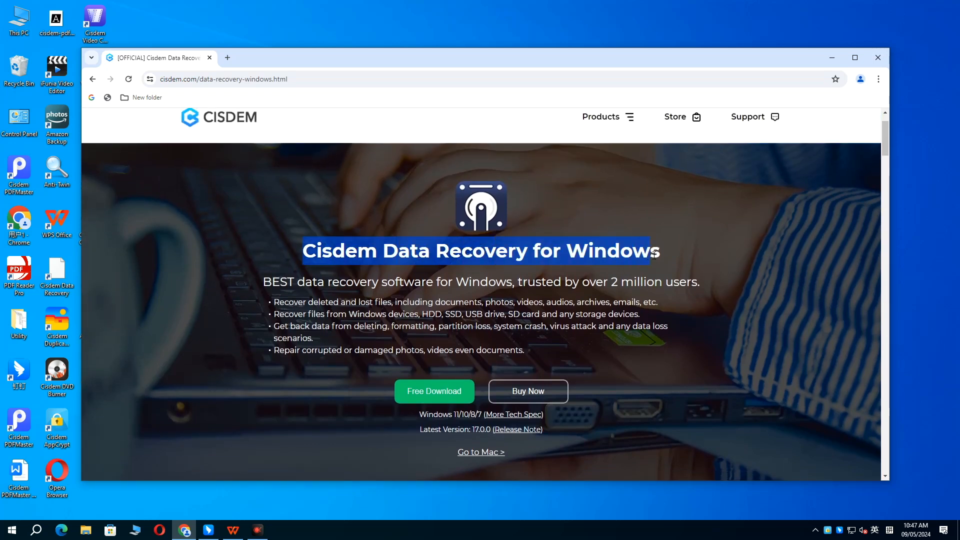
{"action": "scroll", "scroll_direction": "down", "scroll_amount": 3}
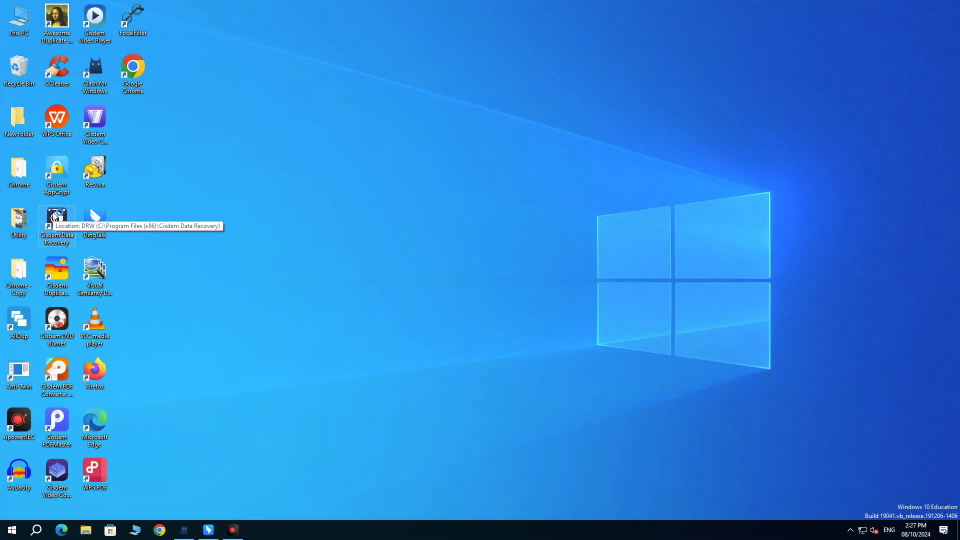
- Launch Cisdem Data Recovery from the desktop and view its SD Card and Crashed PC modes
{"action": "double_click", "coordinate": [57, 220]}
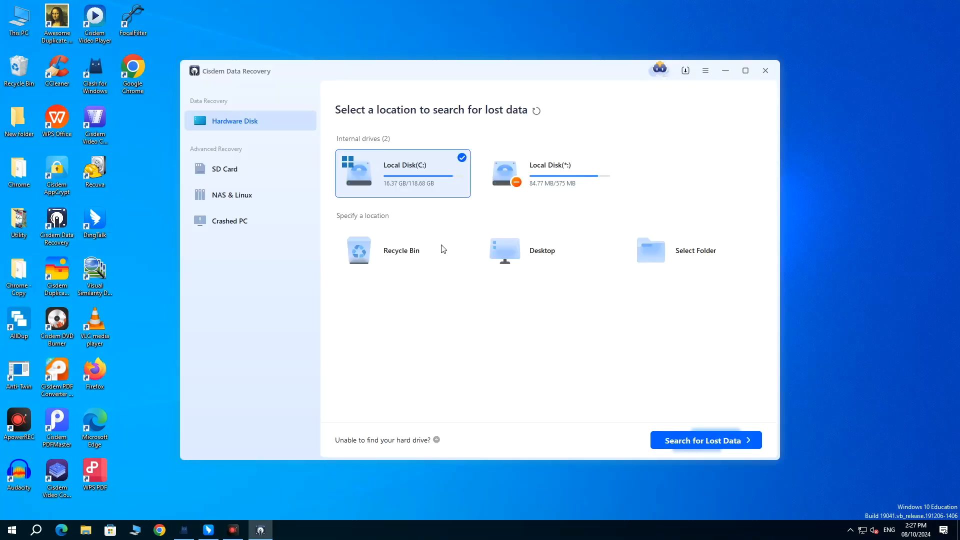
{"action": "mouse_move", "coordinate": [232, 169]}
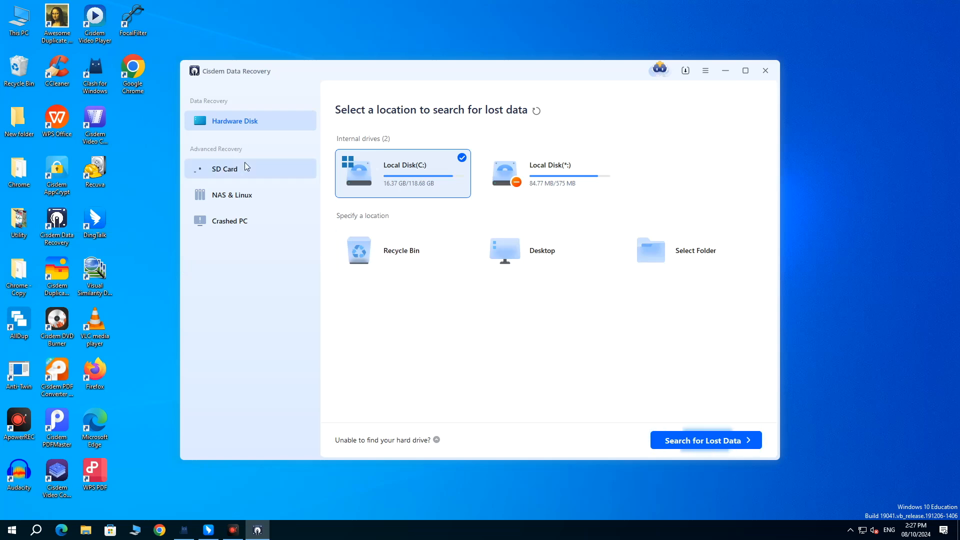
{"action": "left_click", "coordinate": [230, 220]}
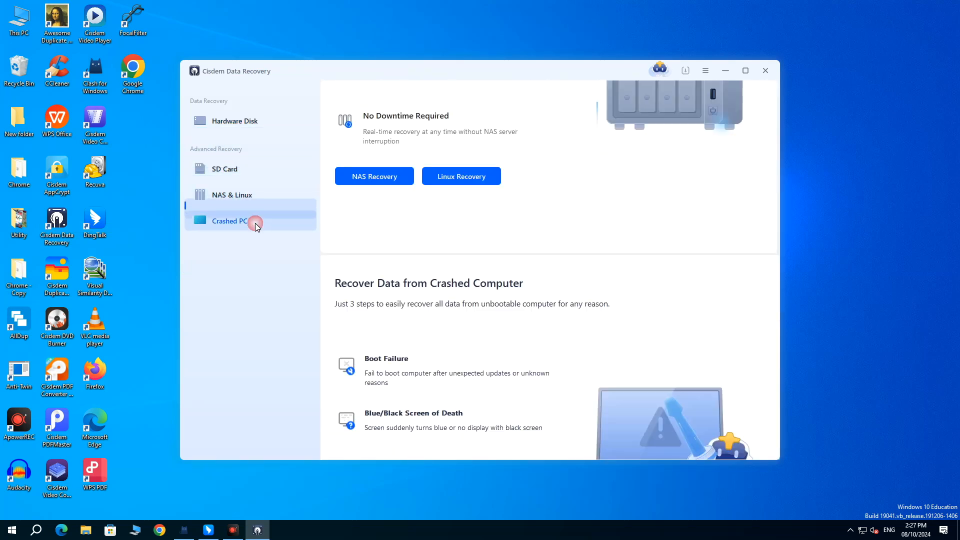
{"action": "left_click", "coordinate": [233, 120]}
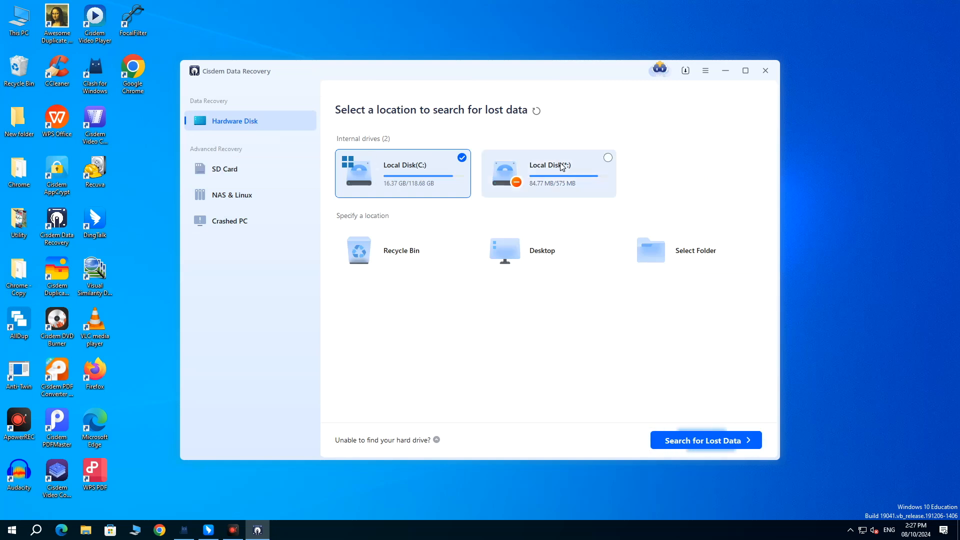
{"action": "mouse_move", "coordinate": [420, 174]}
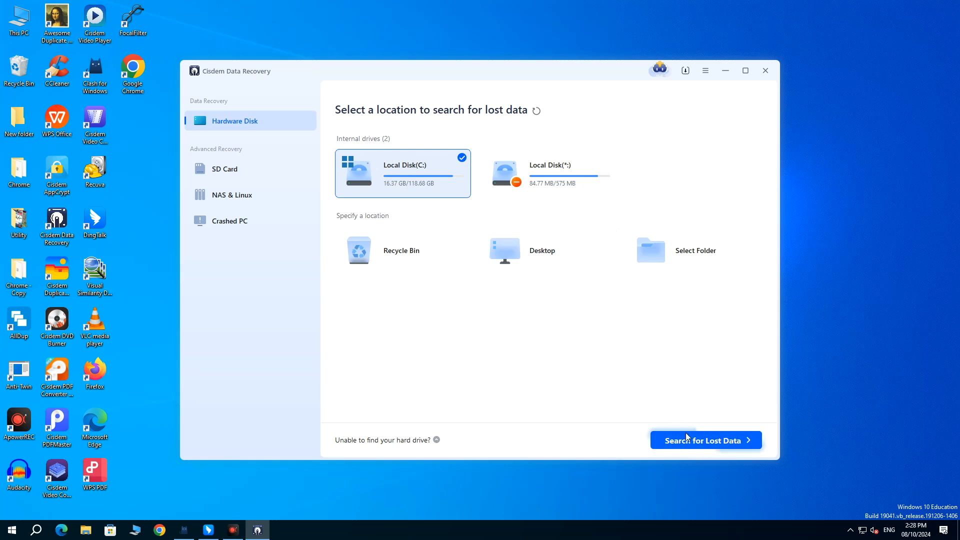
- Scan Local Disk (C:), browse results by type in list view, and open the jpeg folder
{"action": "left_click", "coordinate": [704, 439]}
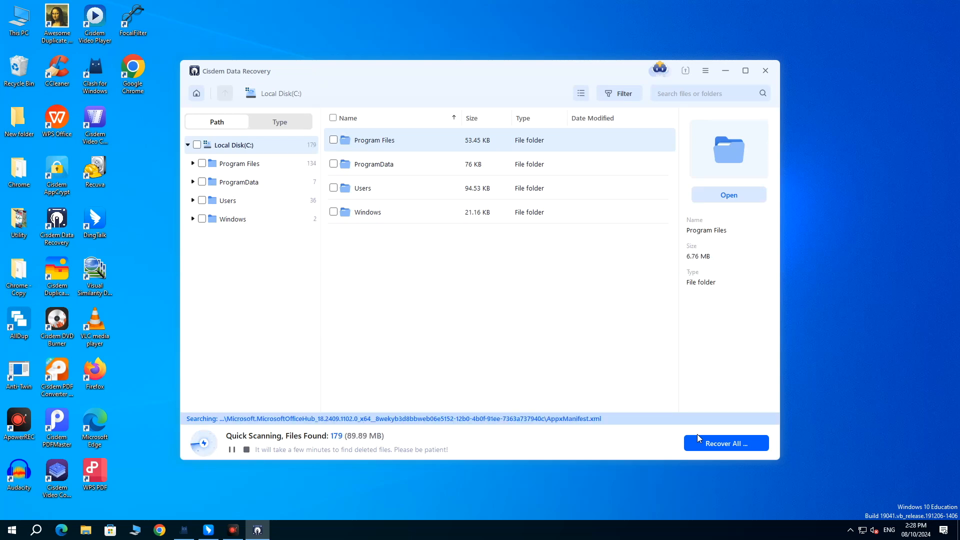
{"action": "left_click", "coordinate": [279, 121]}
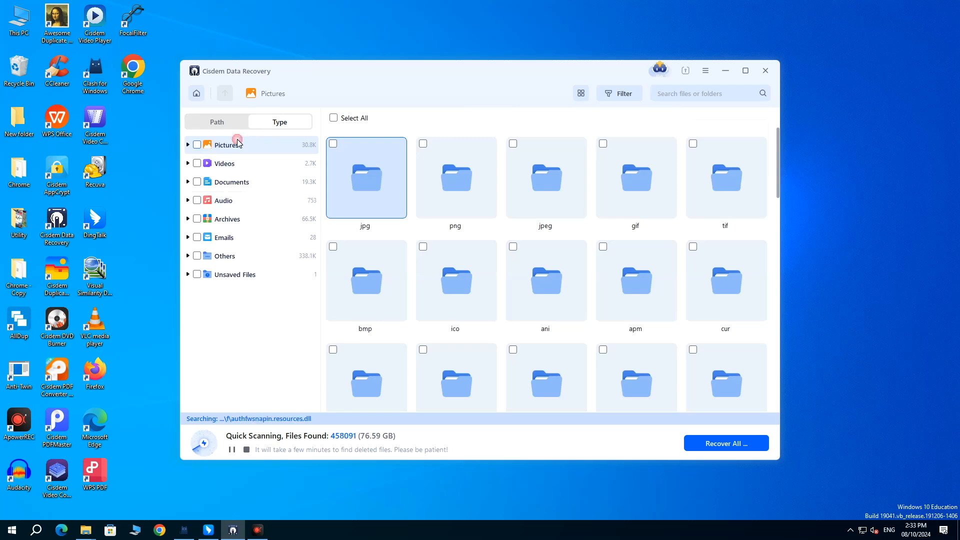
{"action": "left_click", "coordinate": [580, 93]}
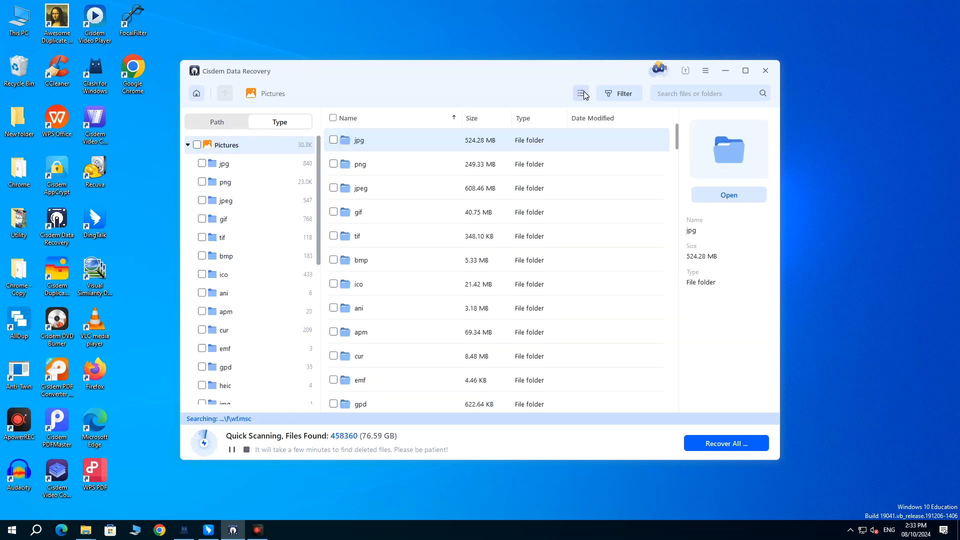
{"action": "double_click", "coordinate": [224, 200]}
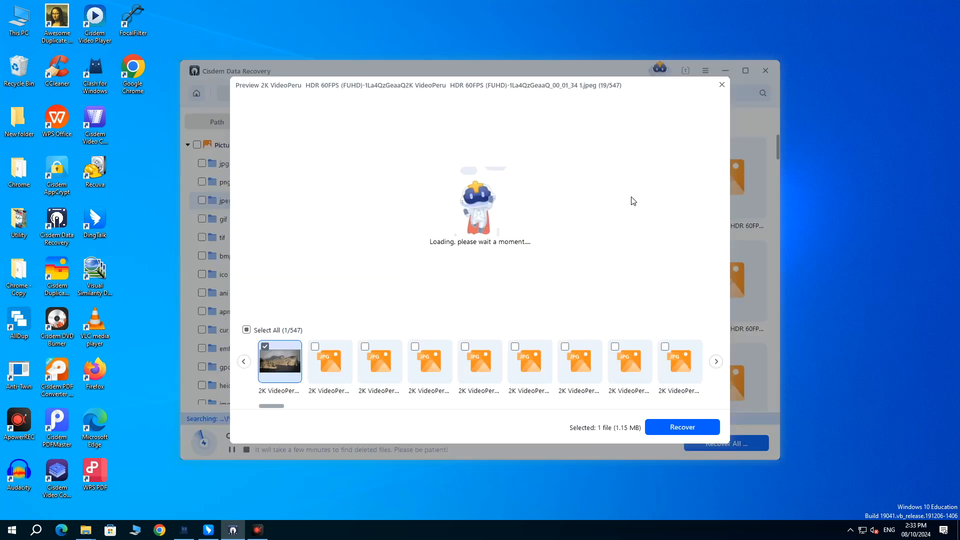
- Recover the outdoor-table photo into a folder on the Desktop and view the recovered files
{"action": "left_click", "coordinate": [721, 84]}
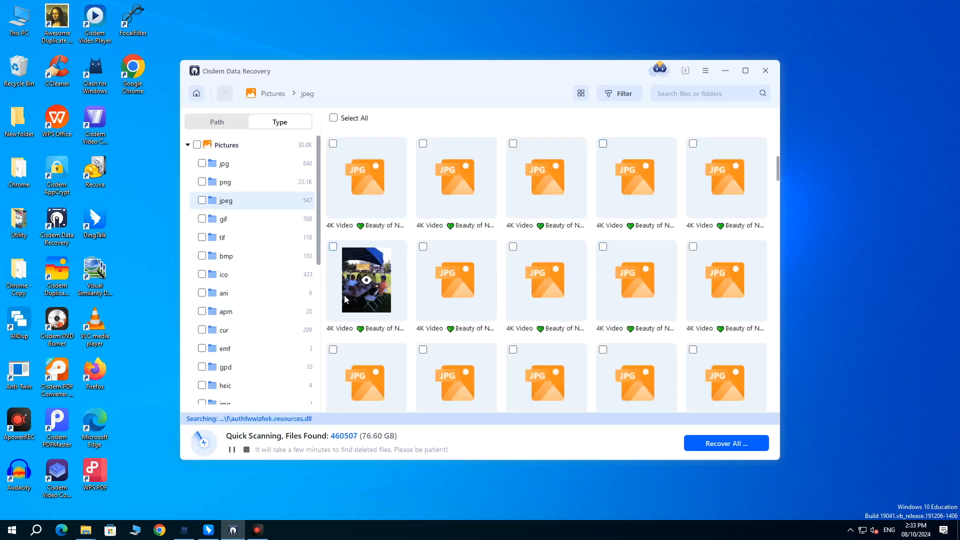
{"action": "double_click", "coordinate": [366, 280]}
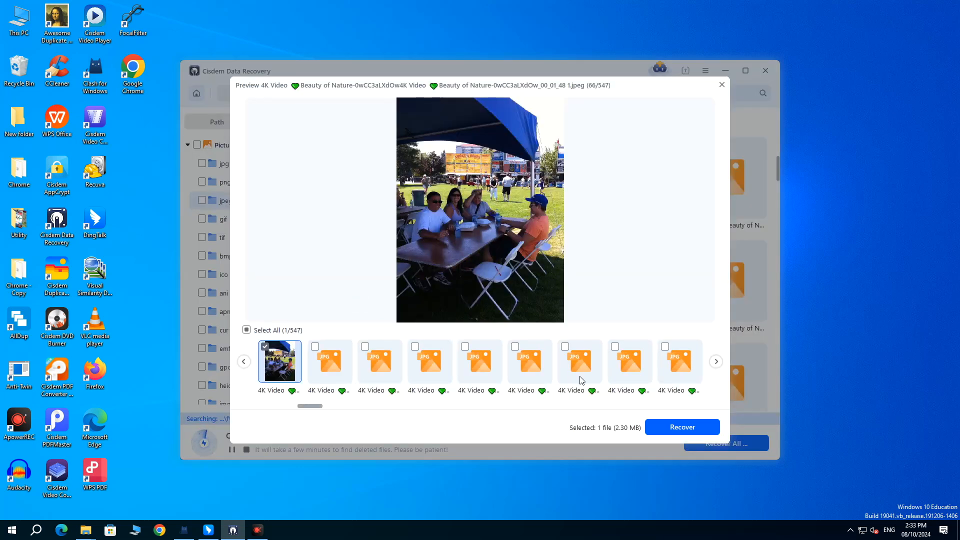
{"action": "left_click", "coordinate": [681, 426]}
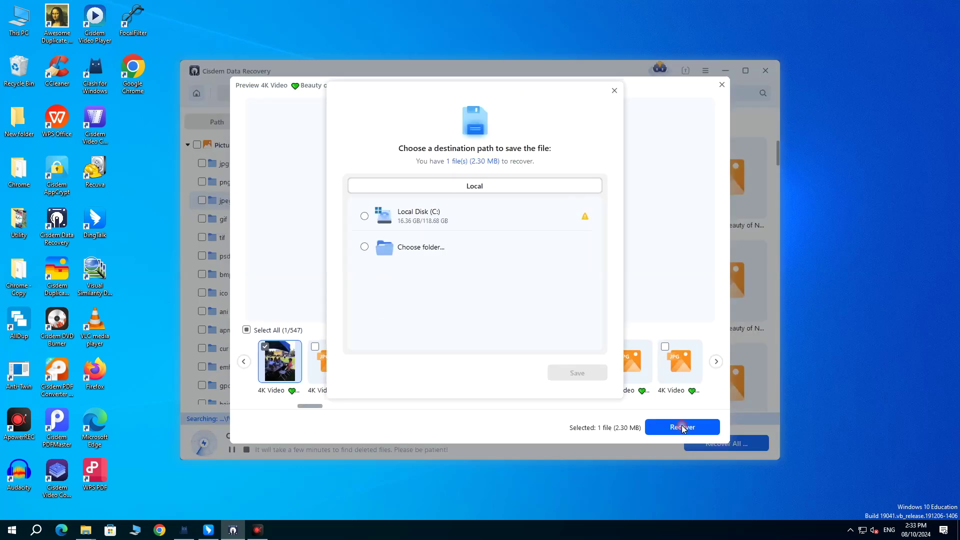
{"action": "left_click", "coordinate": [364, 246]}
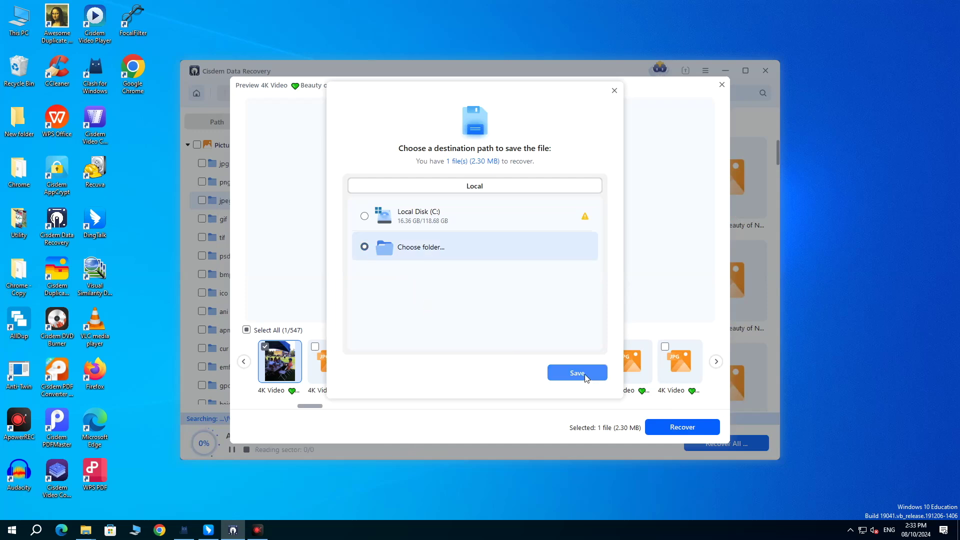
{"action": "left_click", "coordinate": [576, 373]}
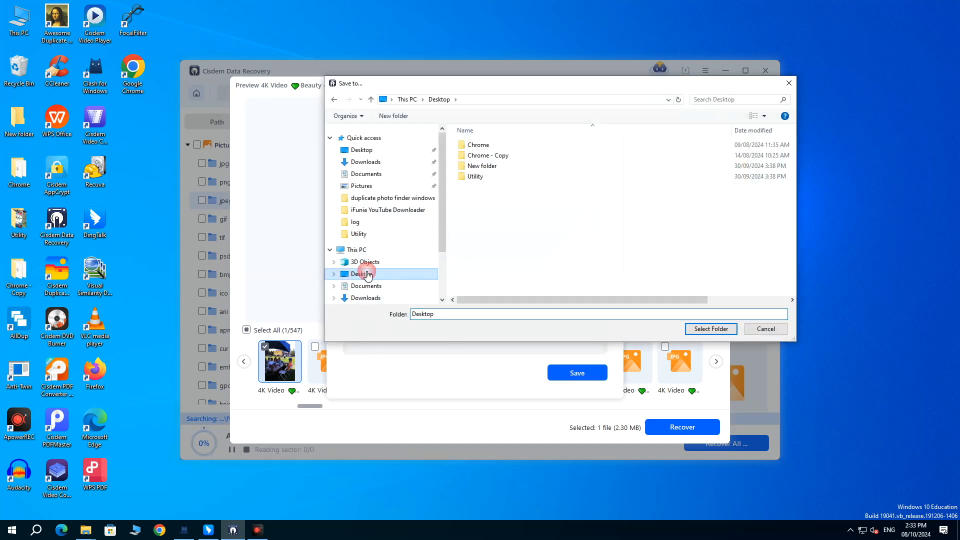
{"action": "left_click", "coordinate": [710, 329]}
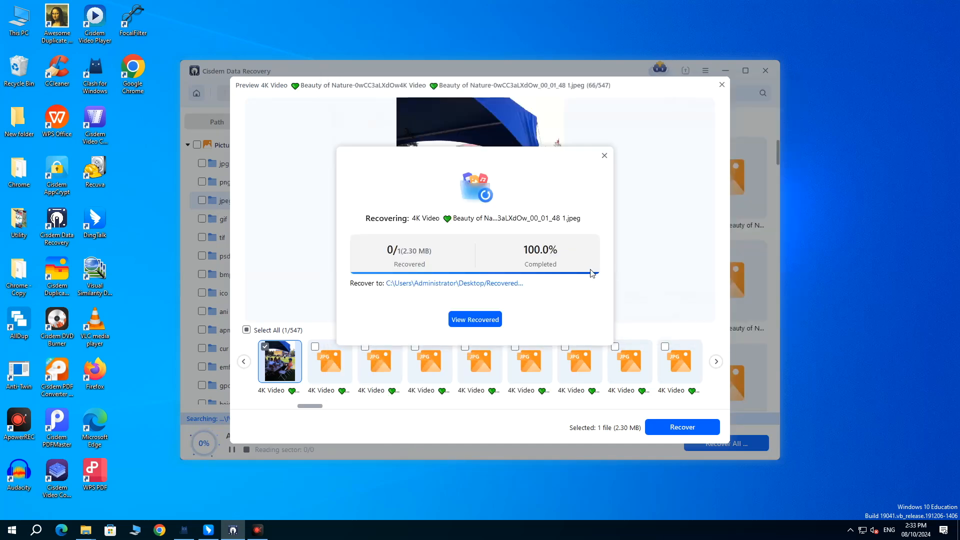
{"action": "left_click", "coordinate": [475, 319]}
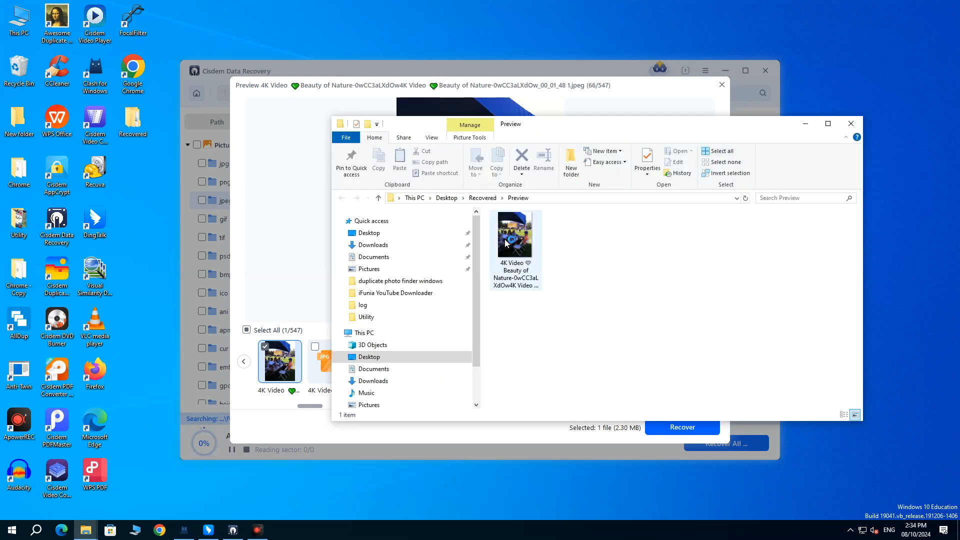
- Open the recovered image from the Recovered\Preview folder
{"action": "double_click", "coordinate": [515, 235]}
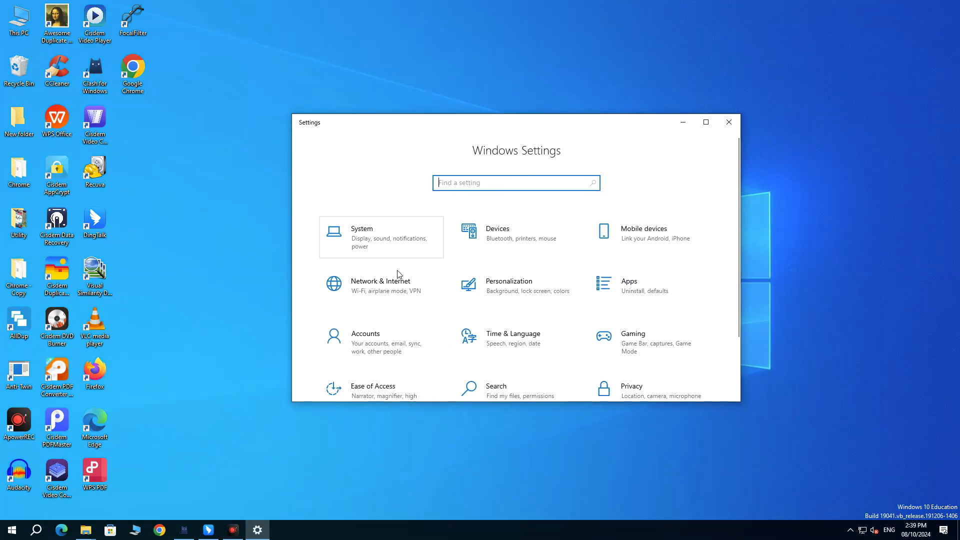
- Go to Update & Security in Settings and open the Windows Security section
{"action": "scroll", "scroll_direction": "down", "scroll_amount": 3}
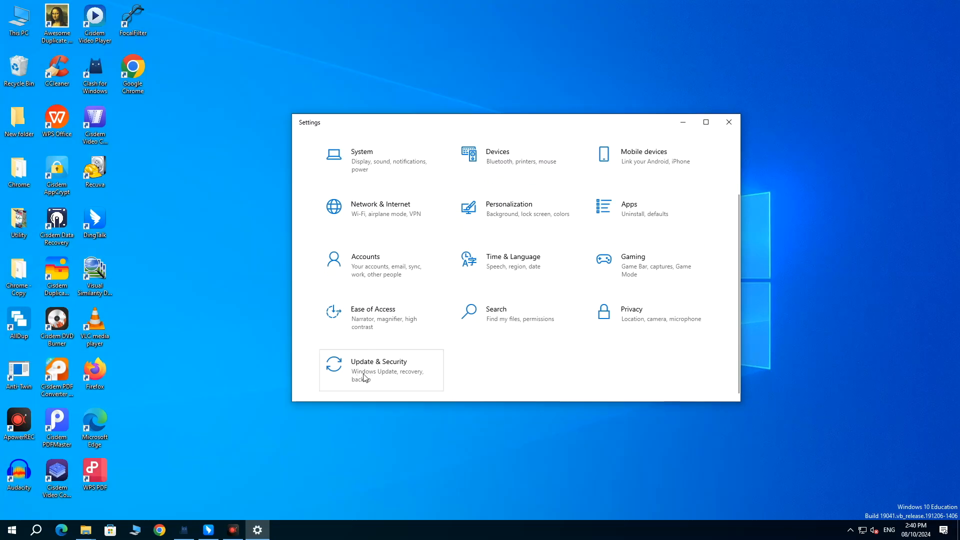
{"action": "left_click", "coordinate": [379, 369]}
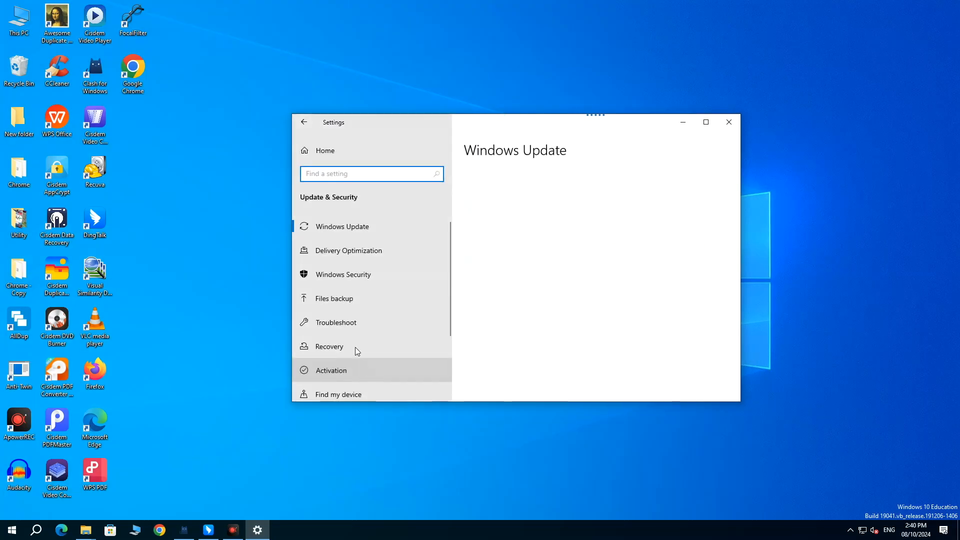
{"action": "left_click", "coordinate": [342, 226]}
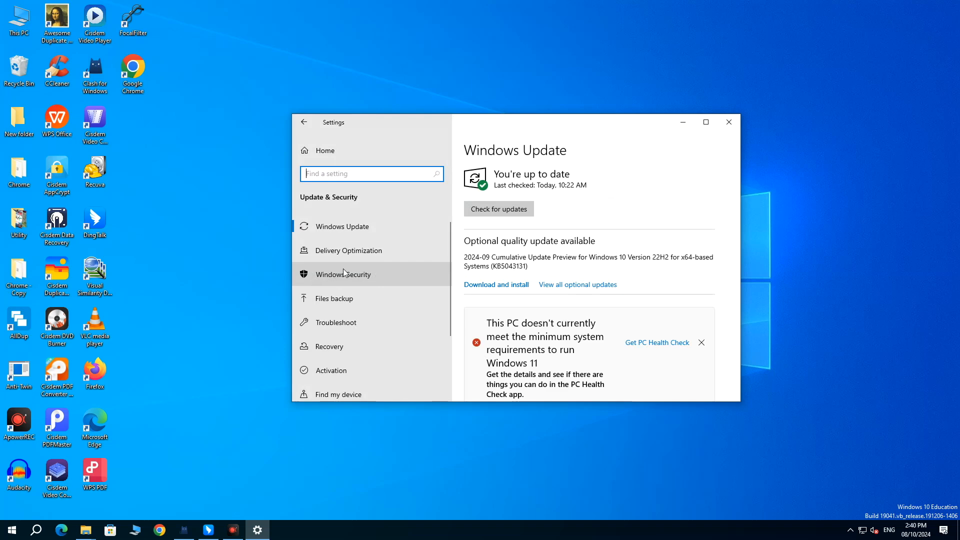
{"action": "left_click", "coordinate": [343, 273]}
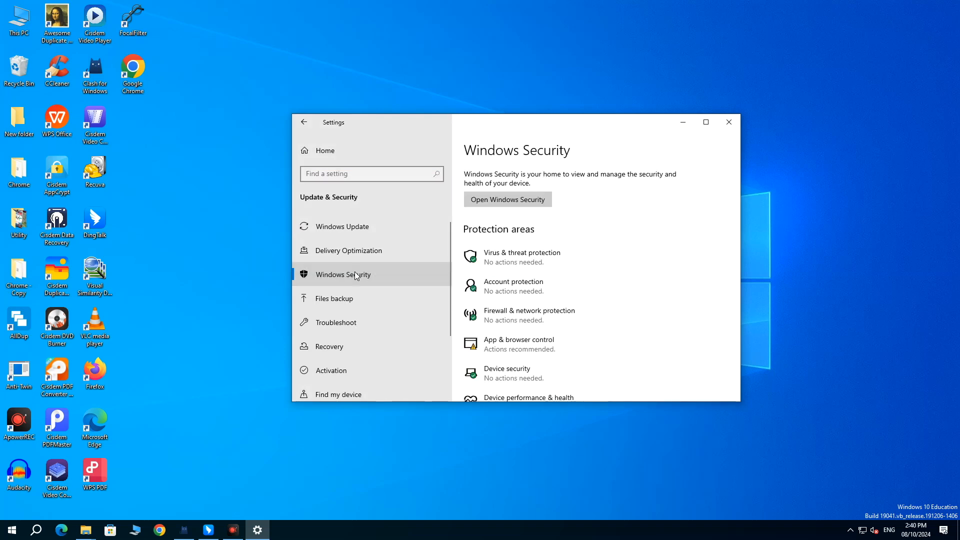
{"action": "mouse_move", "coordinate": [507, 256]}
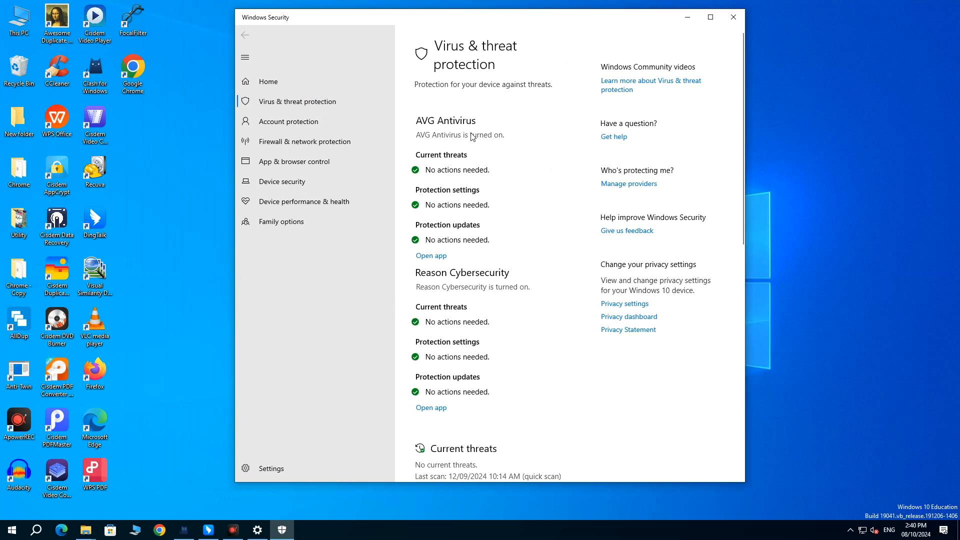
- Open Protection history in Windows Security
{"action": "scroll", "scroll_direction": "down", "scroll_amount": 3}
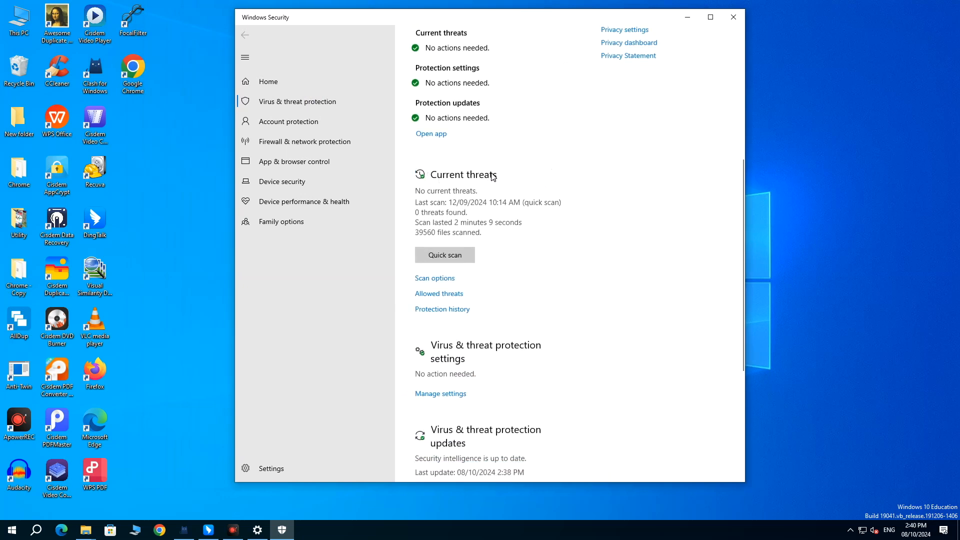
{"action": "scroll", "scroll_direction": "down", "scroll_amount": 3}
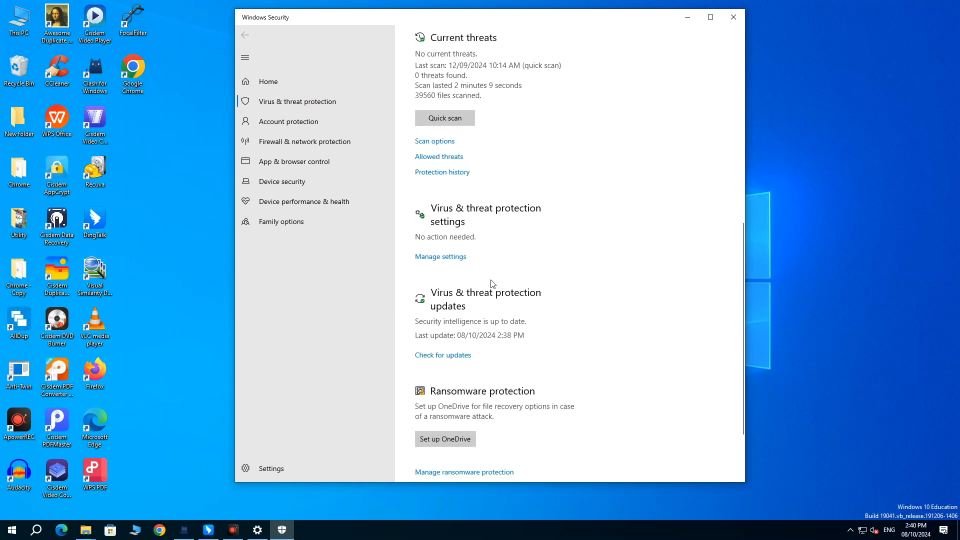
{"action": "scroll", "scroll_direction": "up", "scroll_amount": 3}
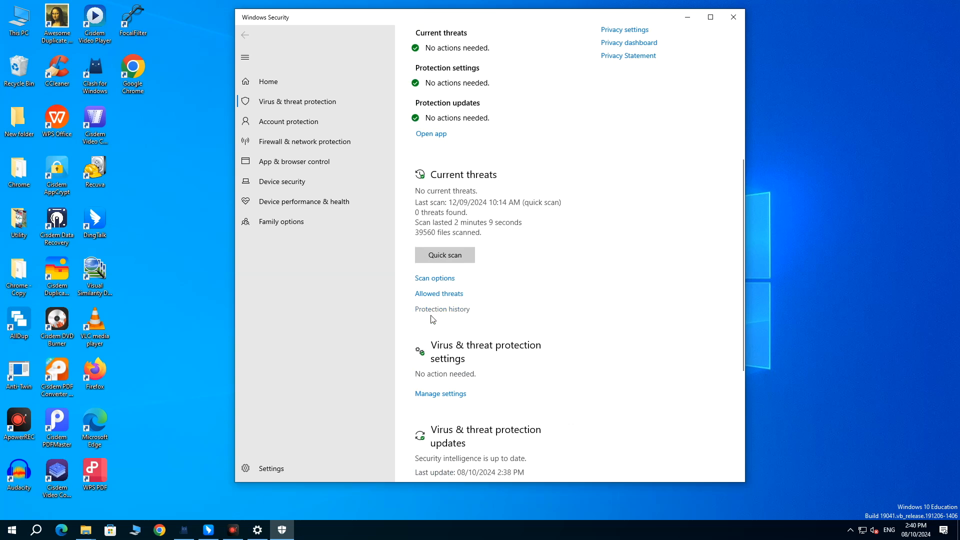
{"action": "left_click", "coordinate": [442, 308]}
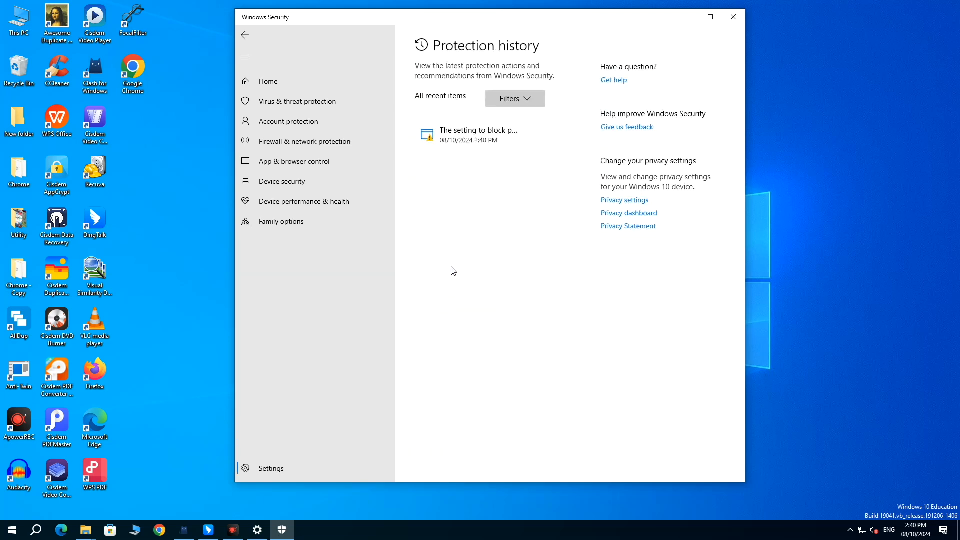
{"action": "mouse_move", "coordinate": [412, 97]}
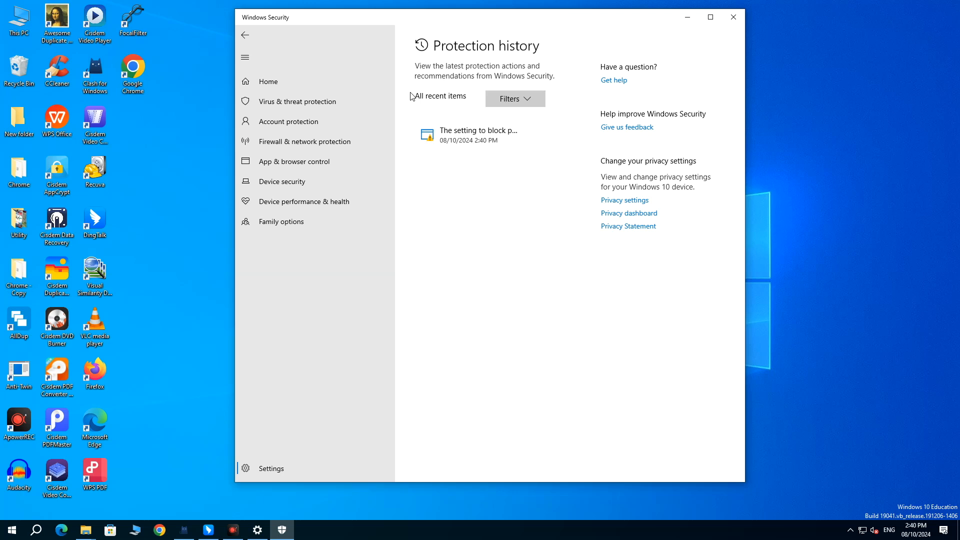
- Filter the history to Quarantined Items, then restore the all recent items view
{"action": "left_click", "coordinate": [515, 99]}
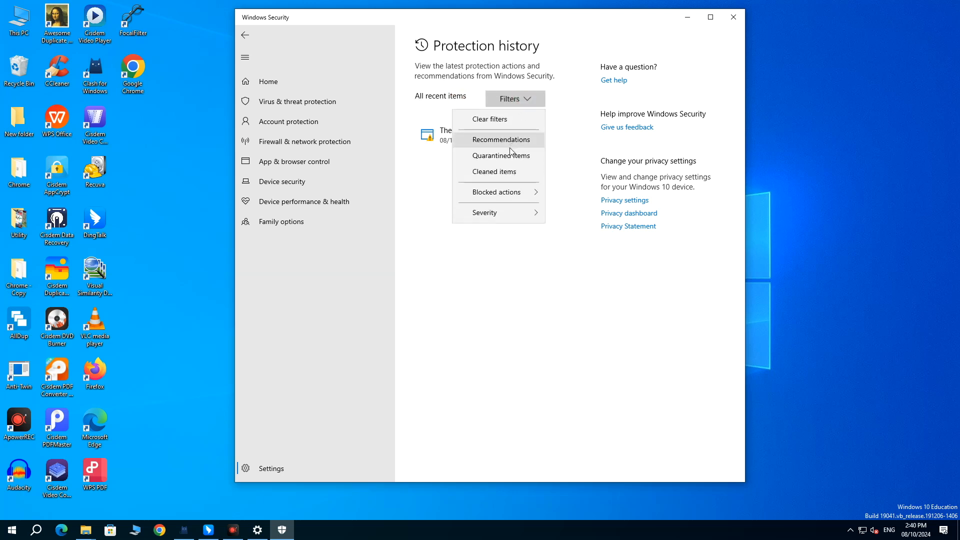
{"action": "mouse_move", "coordinate": [524, 159]}
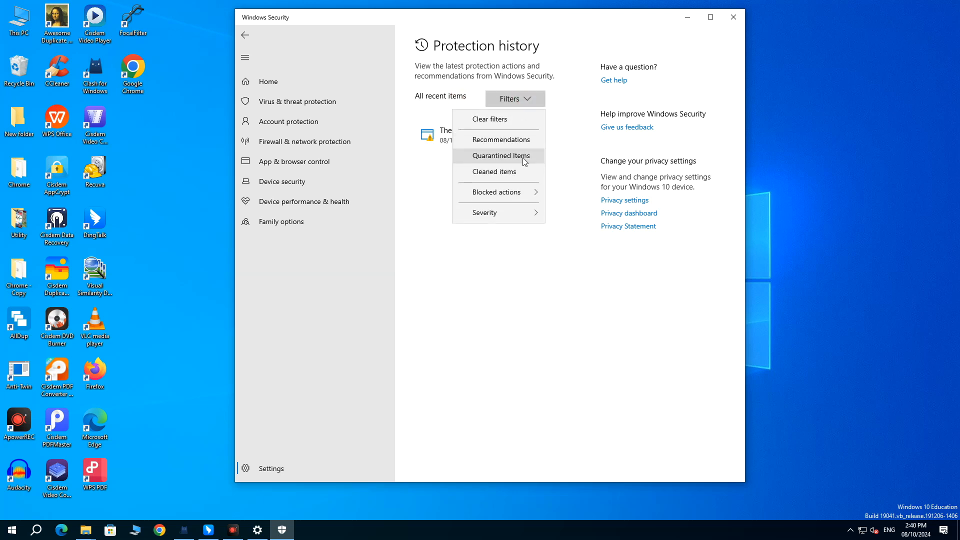
{"action": "left_click", "coordinate": [502, 155]}
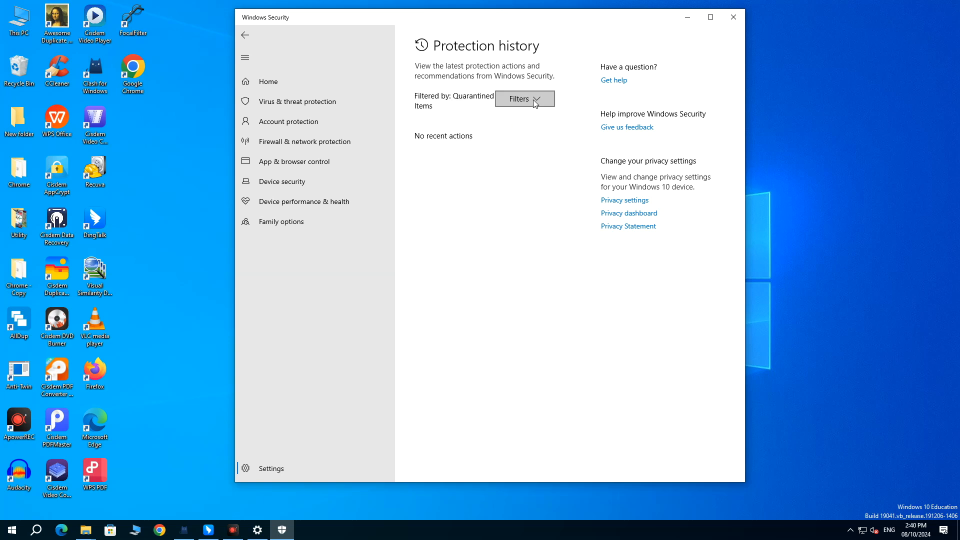
{"action": "left_click", "coordinate": [519, 98]}
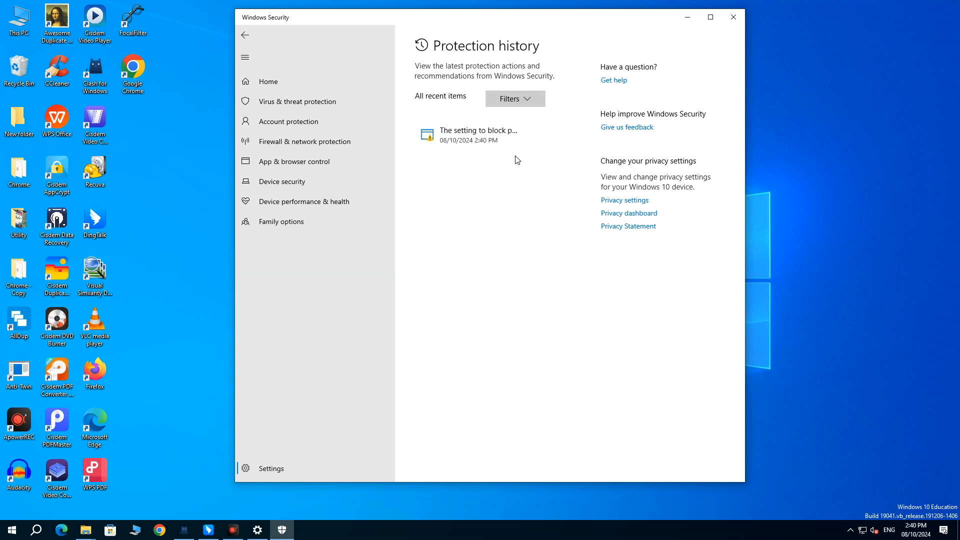
{"action": "left_click", "coordinate": [479, 134]}
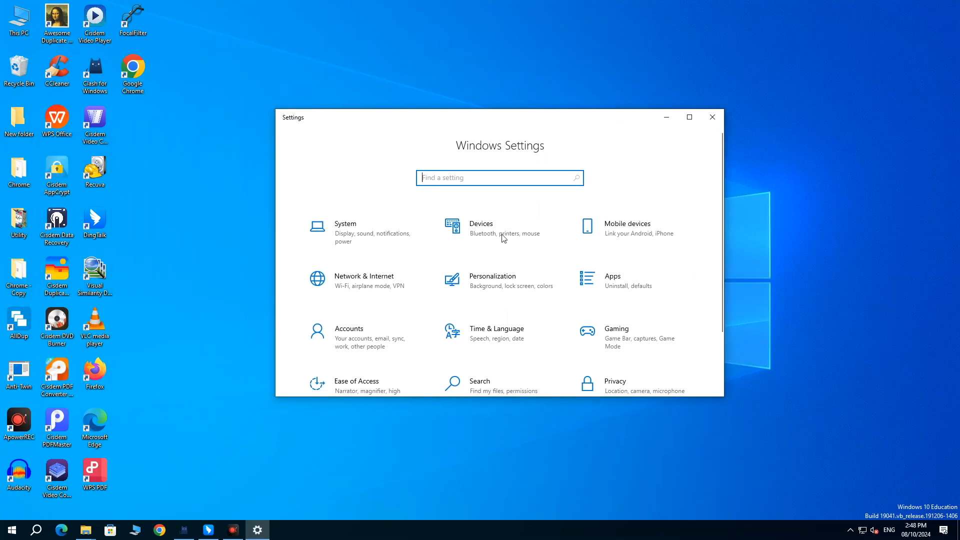
- Navigate to Update & Security > Windows Security in Settings
{"action": "scroll", "scroll_direction": "down", "scroll_amount": 3}
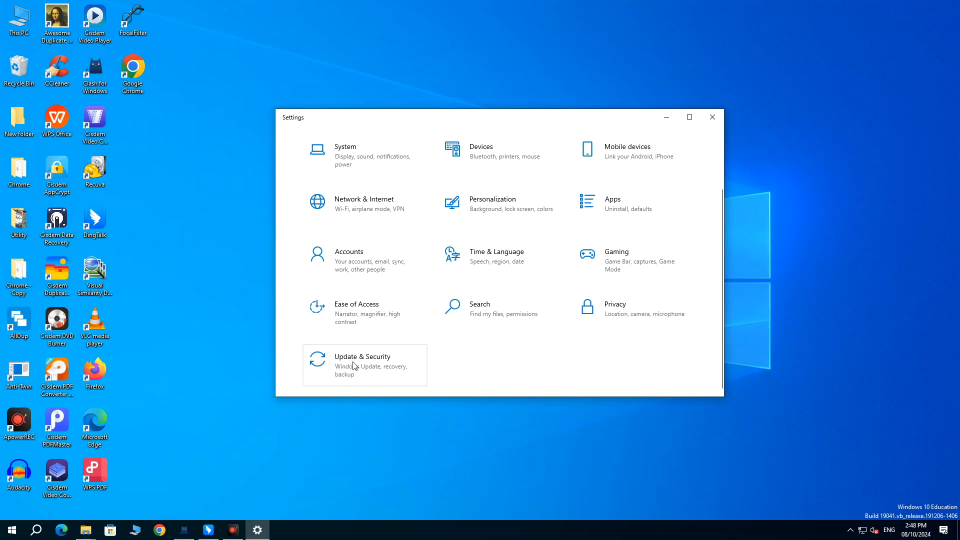
{"action": "left_click", "coordinate": [362, 365]}
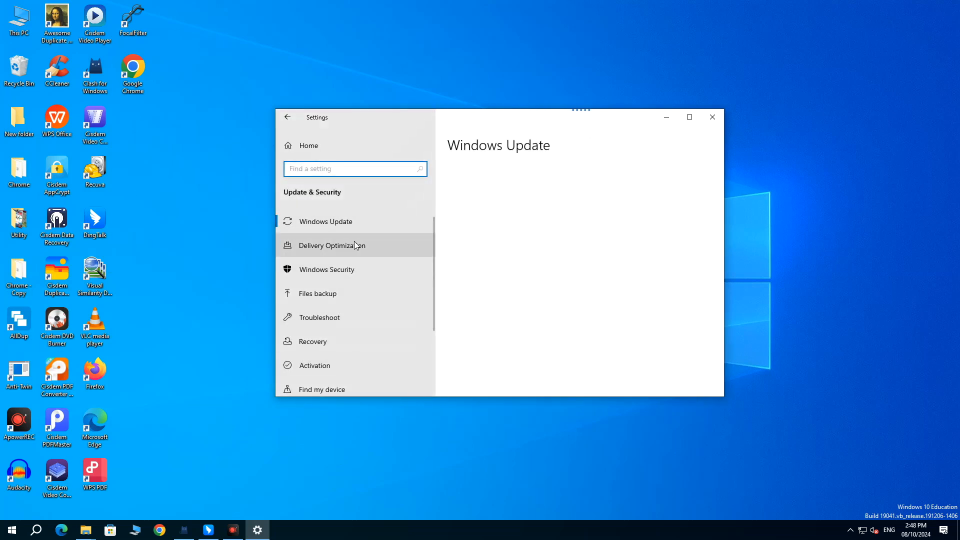
{"action": "left_click", "coordinate": [326, 270]}
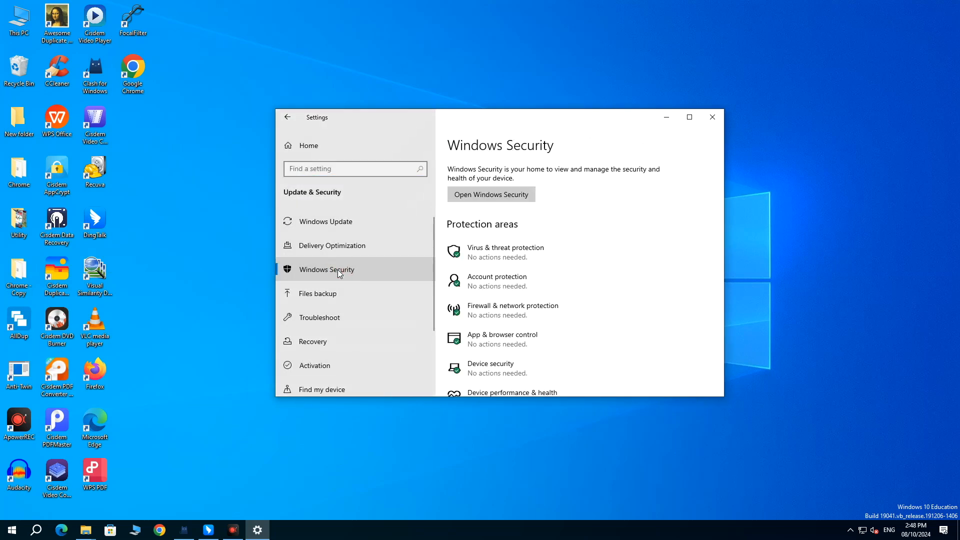
{"action": "mouse_move", "coordinate": [506, 252]}
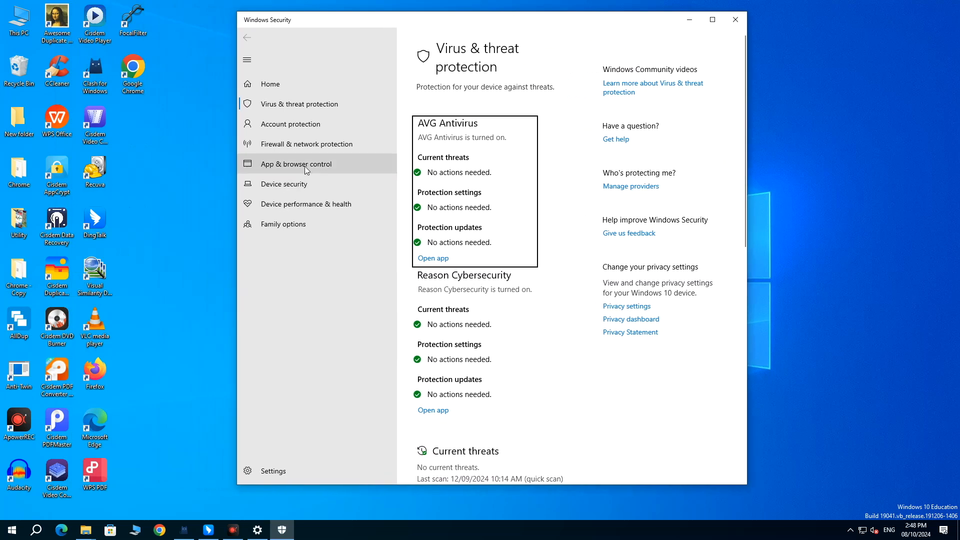
- Open the Virus & threat protection settings and reach the Exclusions list
{"action": "scroll", "scroll_direction": "down", "scroll_amount": 3}
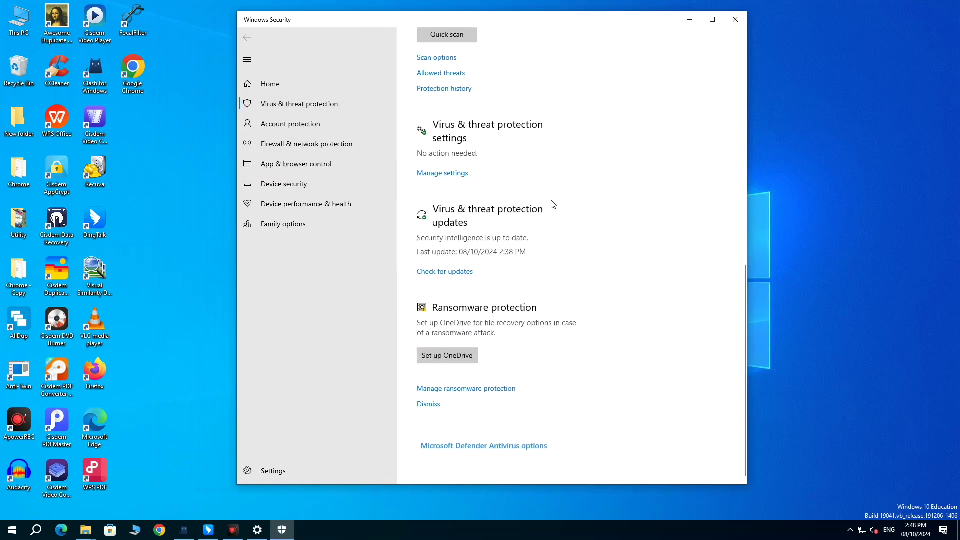
{"action": "scroll", "scroll_direction": "up", "scroll_amount": 3}
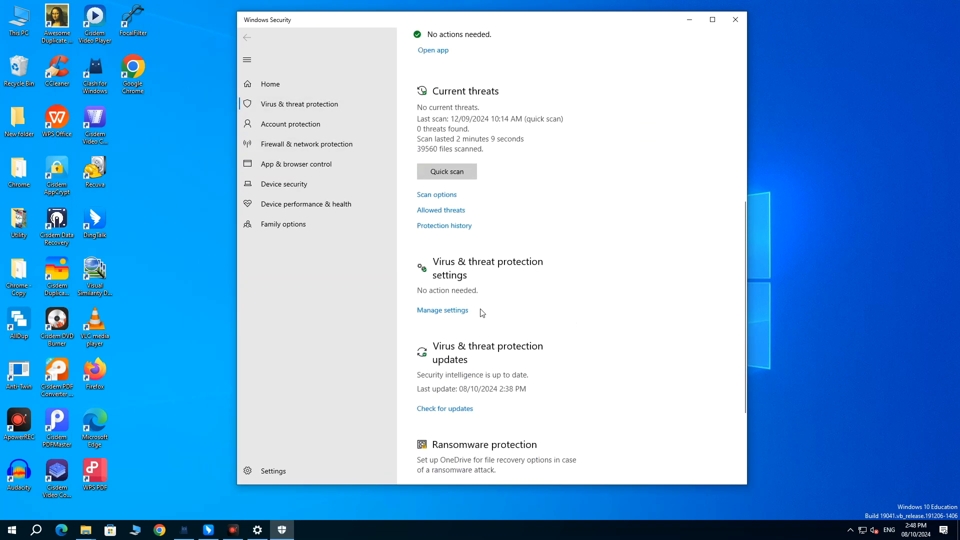
{"action": "mouse_move", "coordinate": [442, 313]}
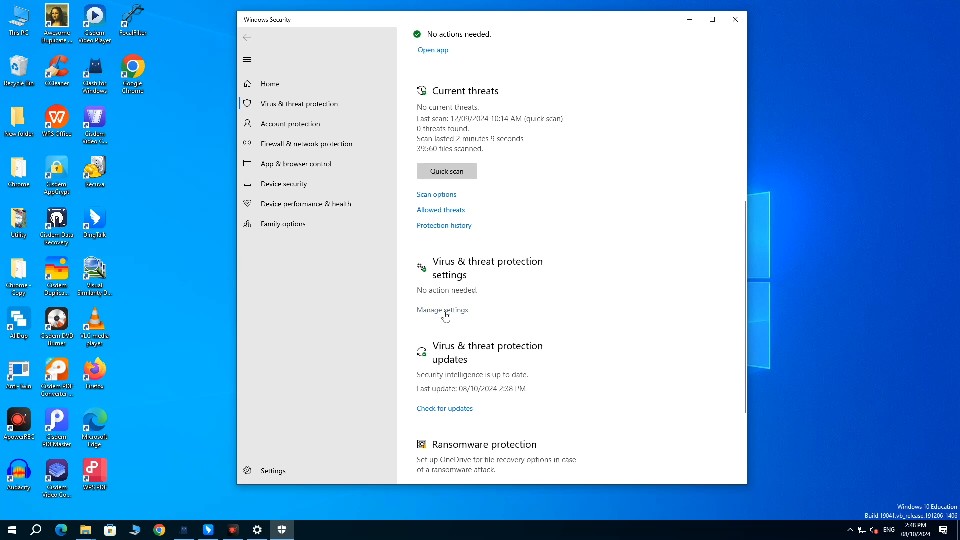
{"action": "left_click", "coordinate": [442, 310]}
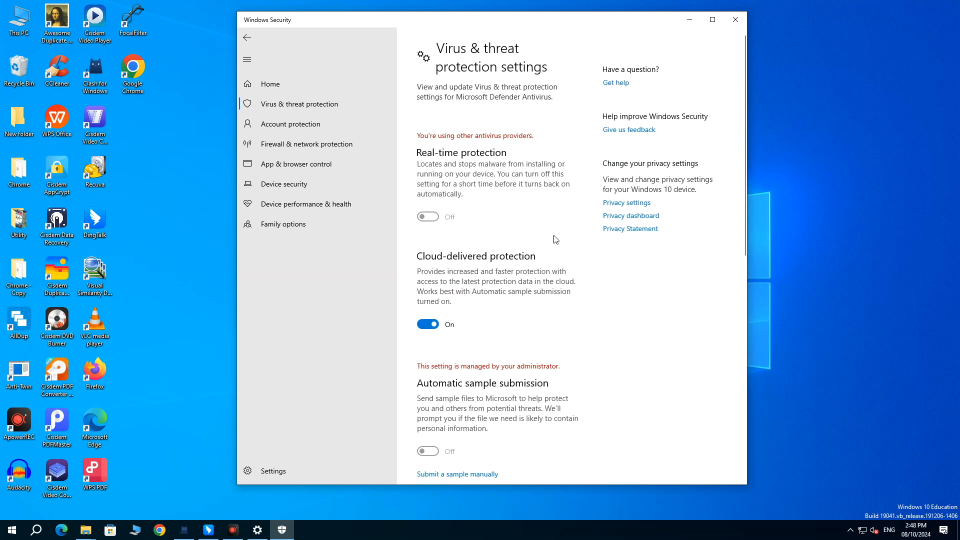
{"action": "scroll", "scroll_direction": "down", "scroll_amount": 3}
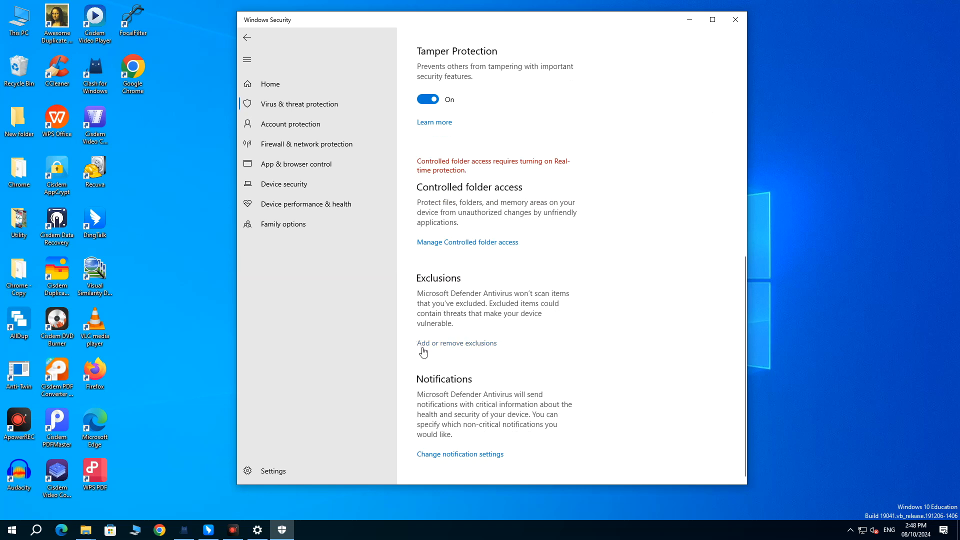
{"action": "scroll", "scroll_direction": "up", "scroll_amount": 3}
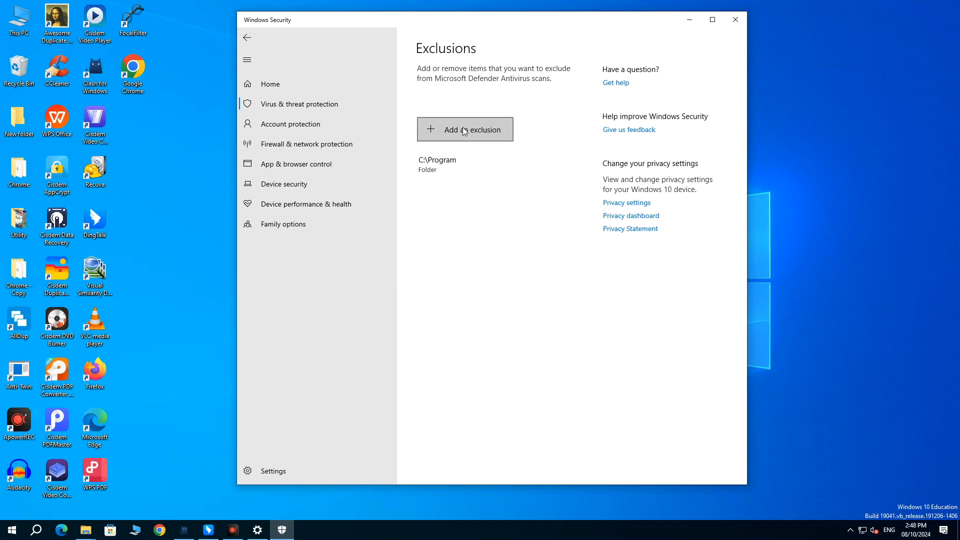
- Add a File type exclusion for the exe extension
{"action": "left_click", "coordinate": [465, 129]}
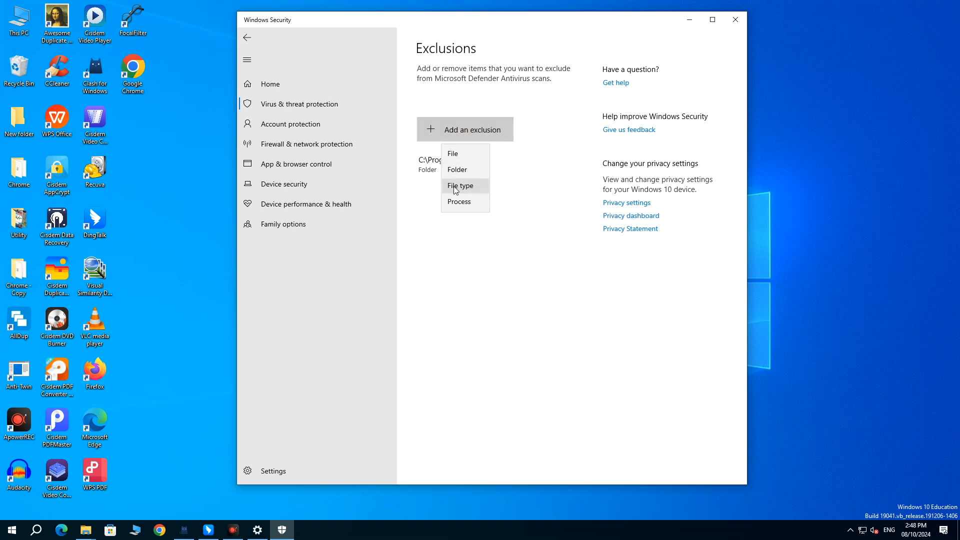
{"action": "left_click", "coordinate": [461, 185]}
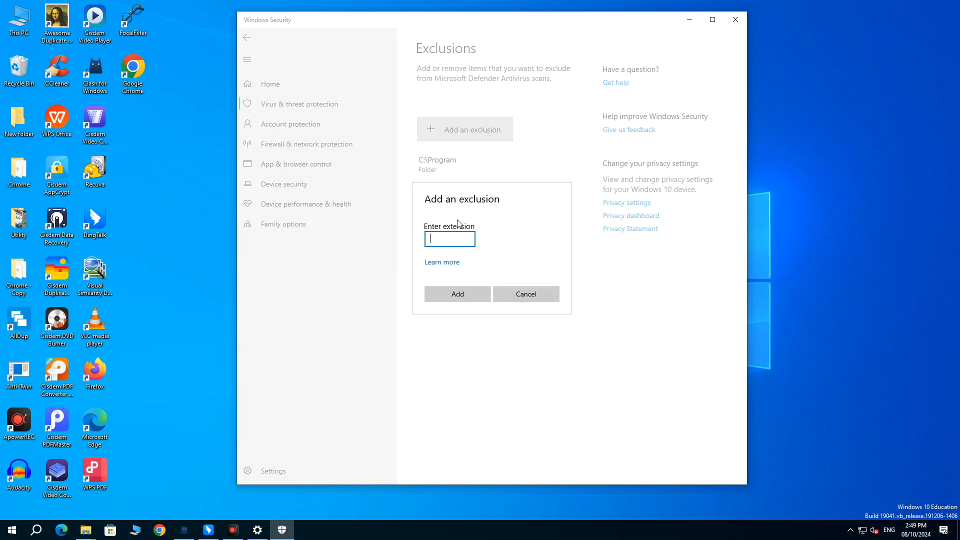
{"action": "type", "text": "exe"}
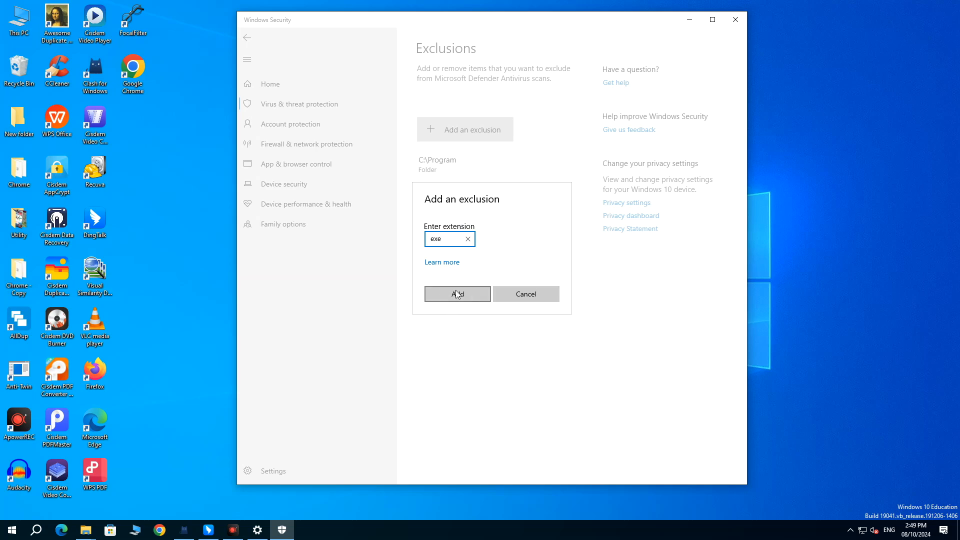
{"action": "left_click", "coordinate": [35, 529]}
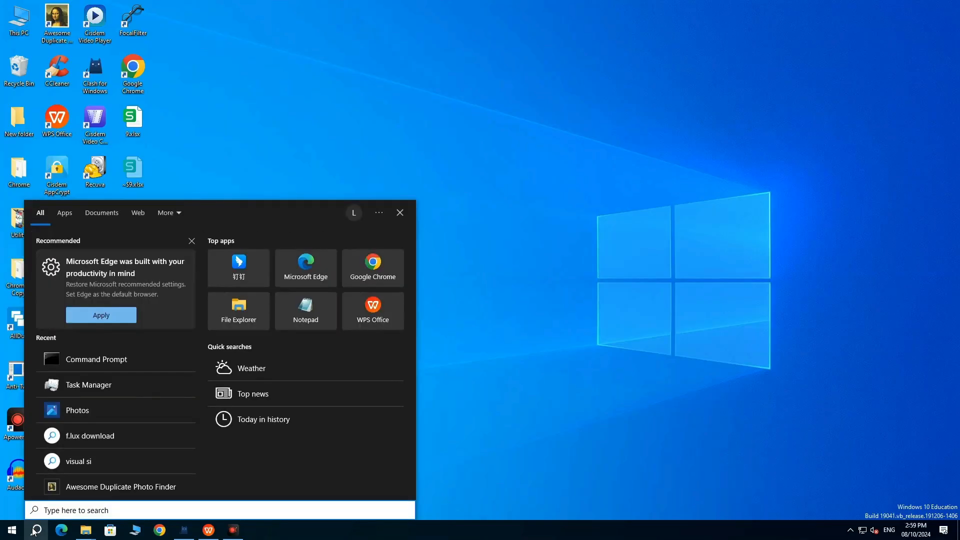
- Open an administrator Command Prompt and run REG ADD for the Windows Defender DisableRoutinelyTaking policy
{"action": "type", "text": "cmd"}
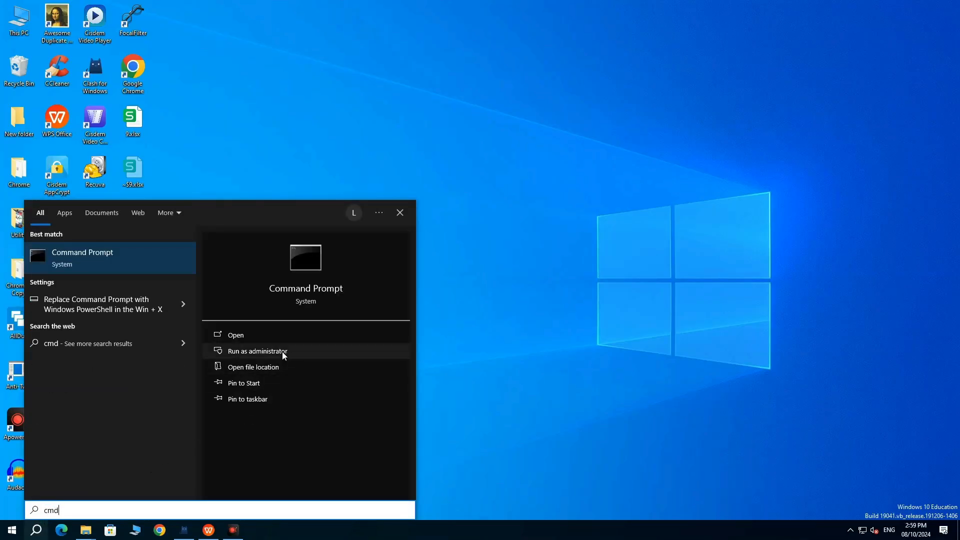
{"action": "left_click", "coordinate": [257, 351]}
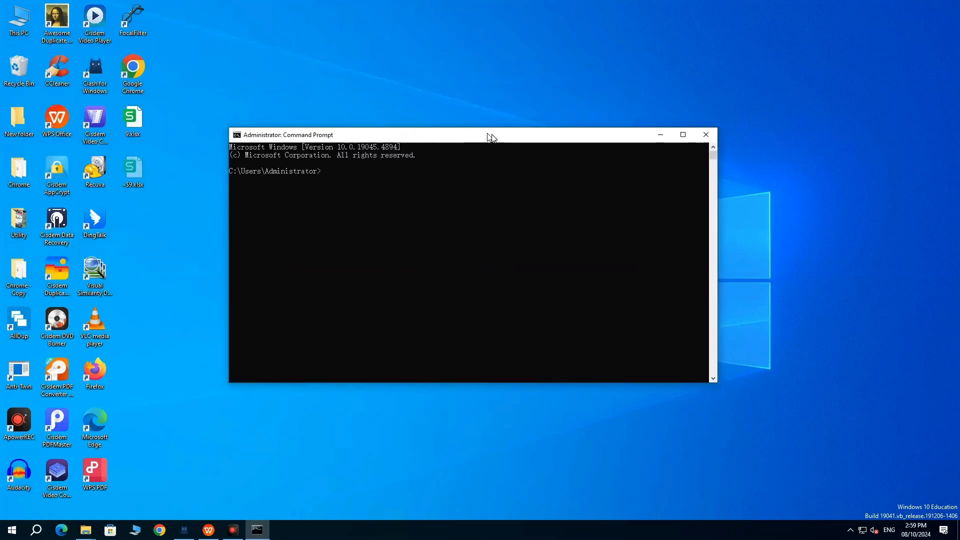
{"action": "type", "text": "REG ADD \"HKLM\\SOFTWARE\\Policies\\Microsoft\\Windows Defender\" /v DisableRoutinelyTakingAction /t REG_DWORD /d 1 /f"}
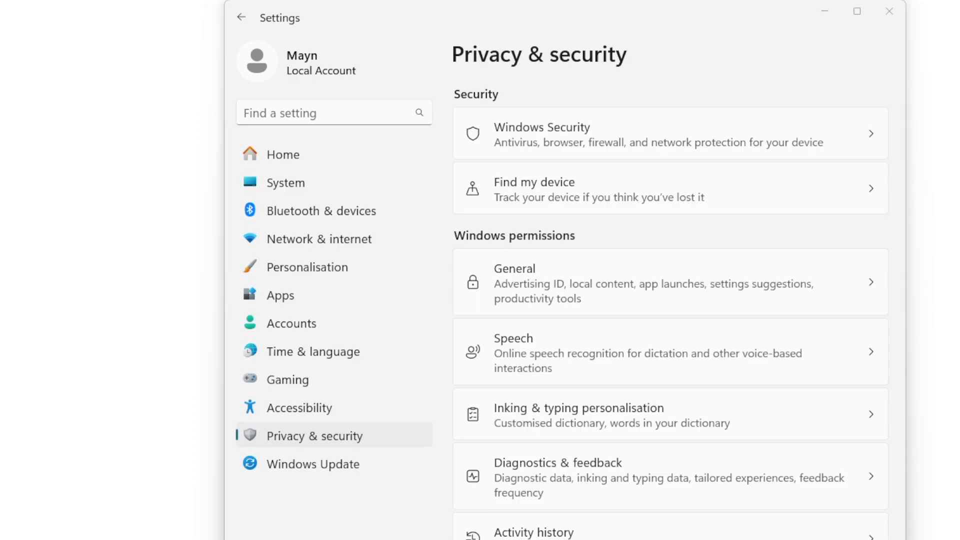
{"action": "mouse_move", "coordinate": [601, 139]}
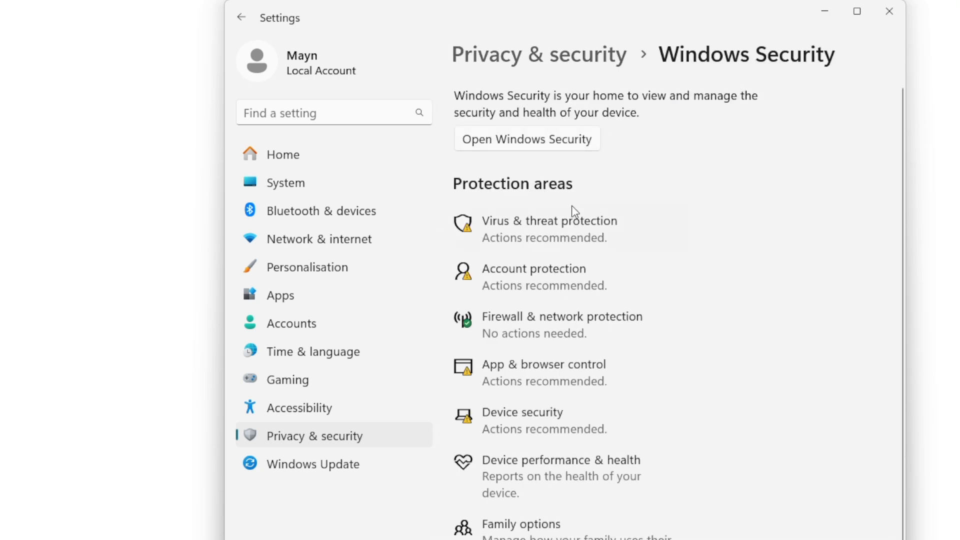
- Switch Real-time protection off under Virus & threat protection settings
{"action": "left_click", "coordinate": [526, 138]}
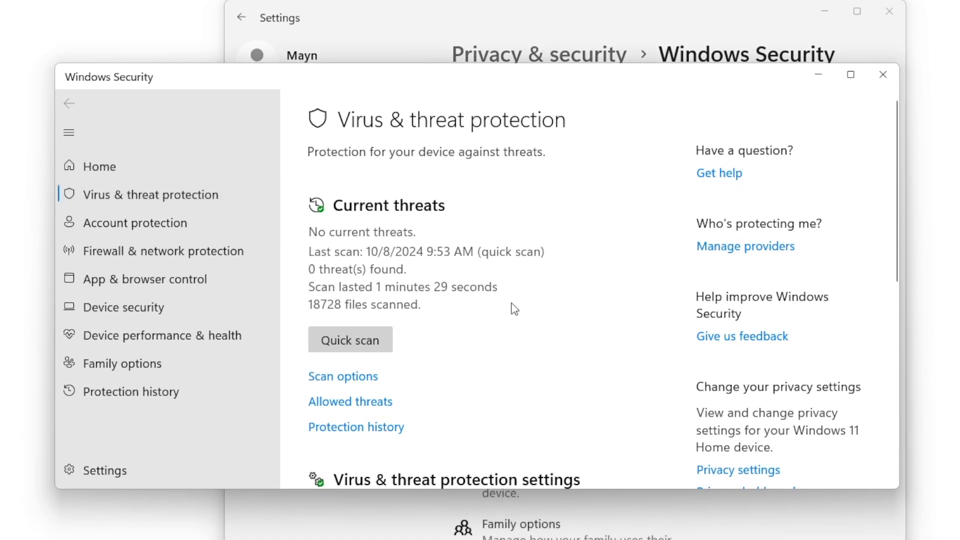
{"action": "scroll", "scroll_direction": "down", "scroll_amount": 3}
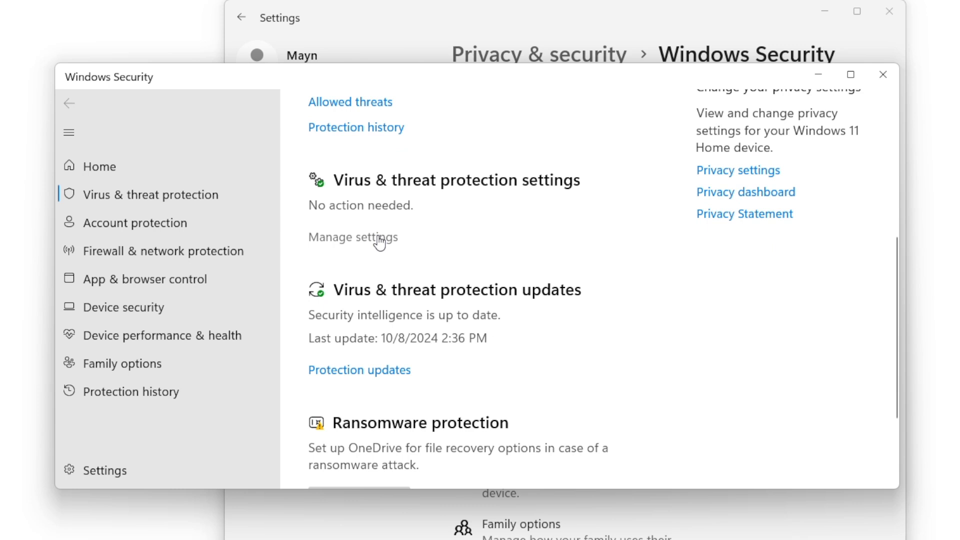
{"action": "left_click", "coordinate": [351, 237]}
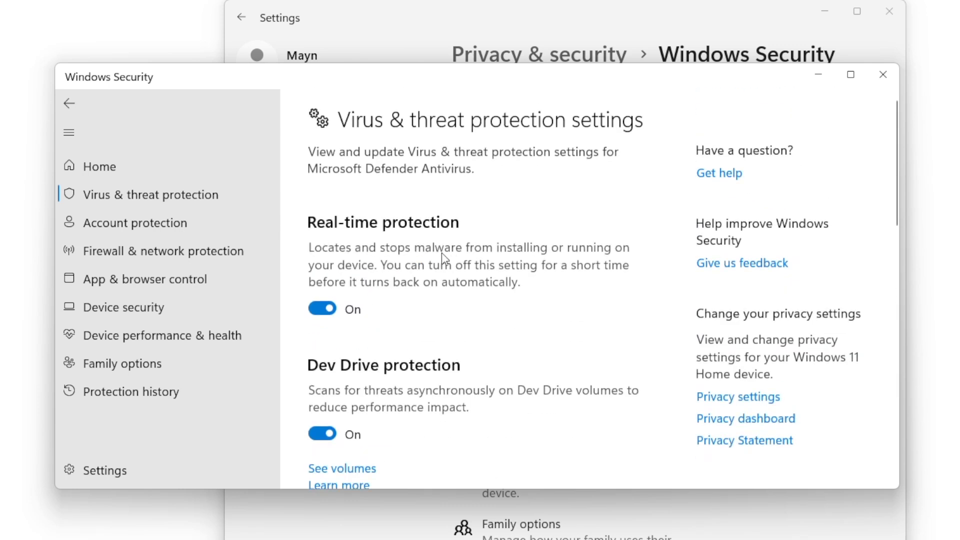
{"action": "mouse_move", "coordinate": [323, 308]}
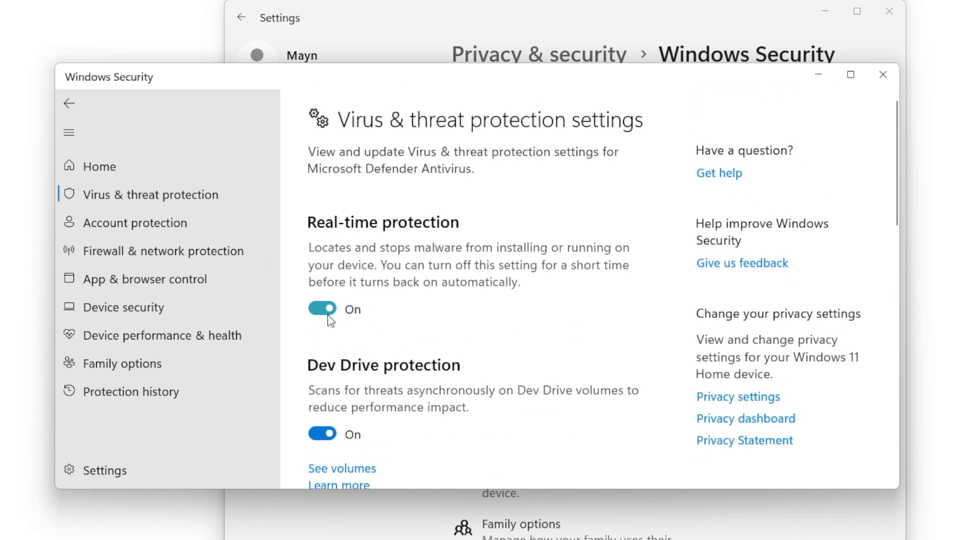
{"action": "left_click", "coordinate": [322, 309]}
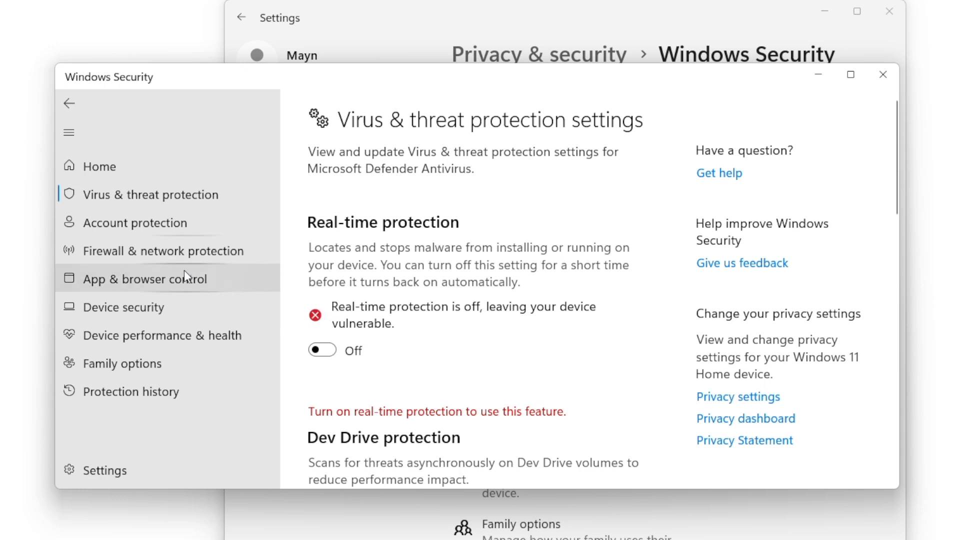
- Switch off Microsoft Defender Firewall for the private network and close Windows Security
{"action": "left_click", "coordinate": [162, 250]}
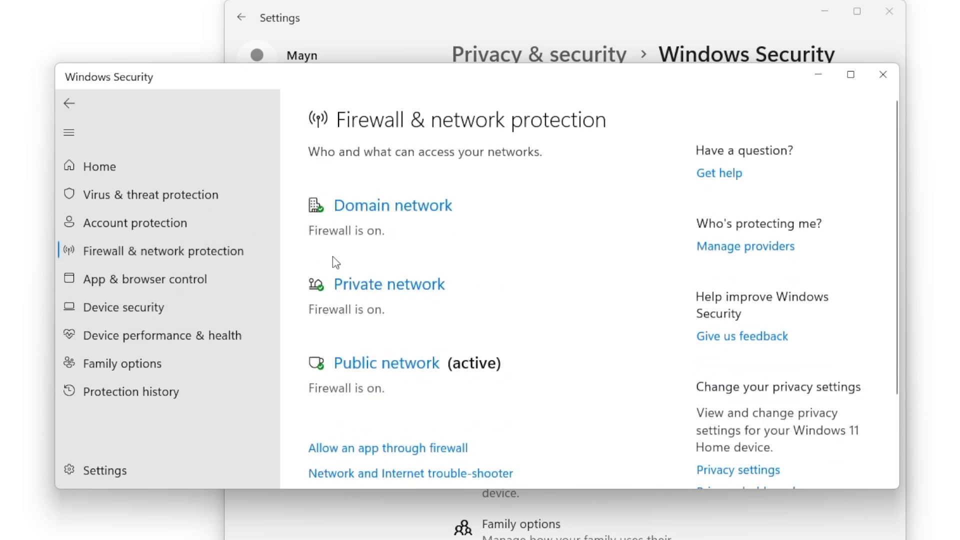
{"action": "mouse_move", "coordinate": [327, 282]}
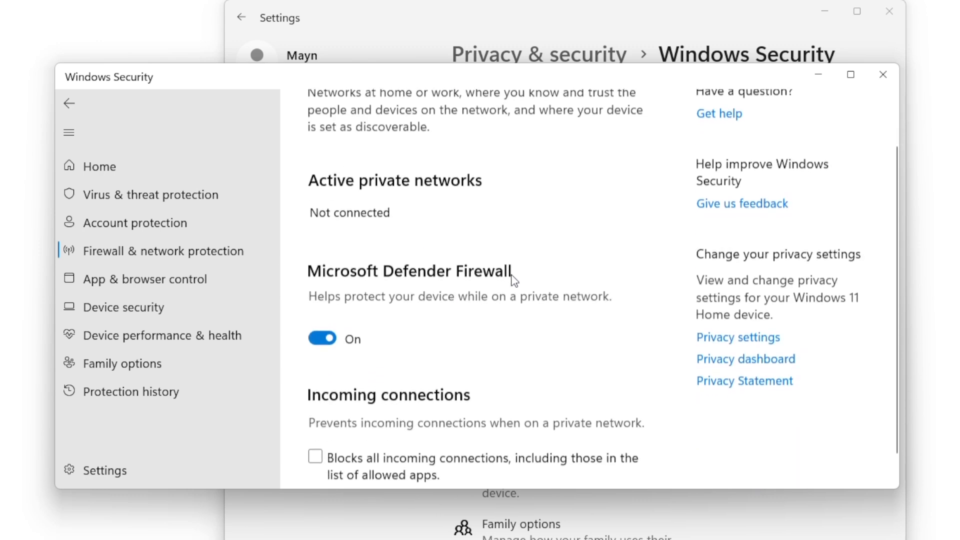
{"action": "left_click", "coordinate": [321, 338]}
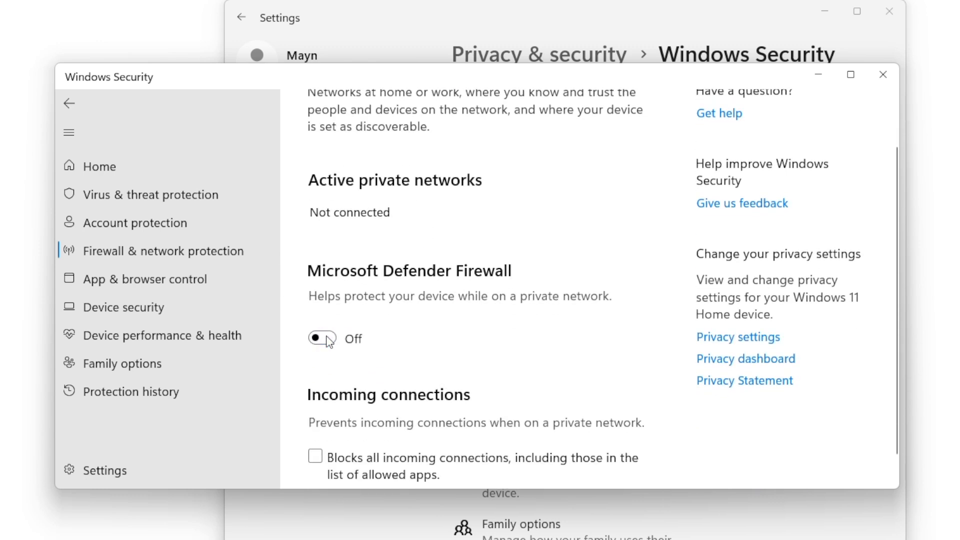
{"action": "left_click", "coordinate": [882, 74]}
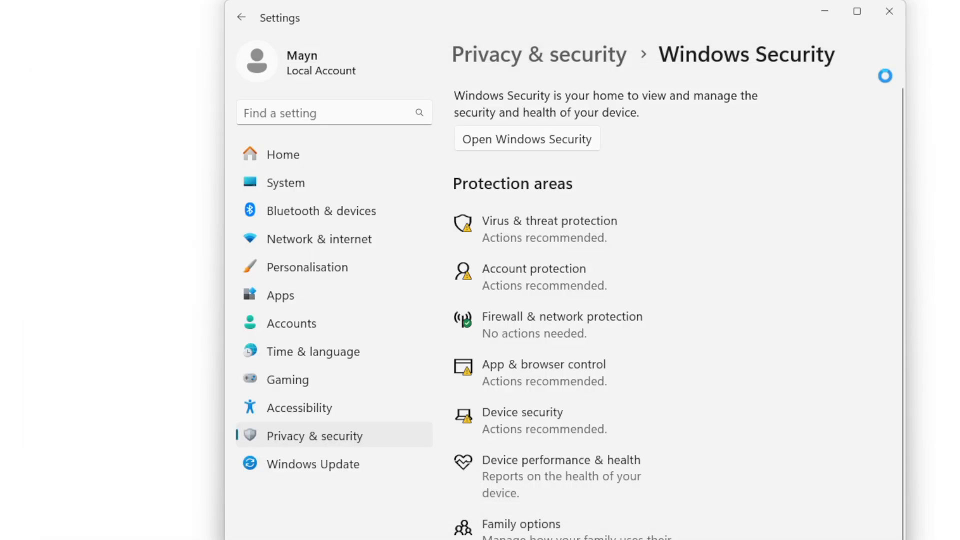